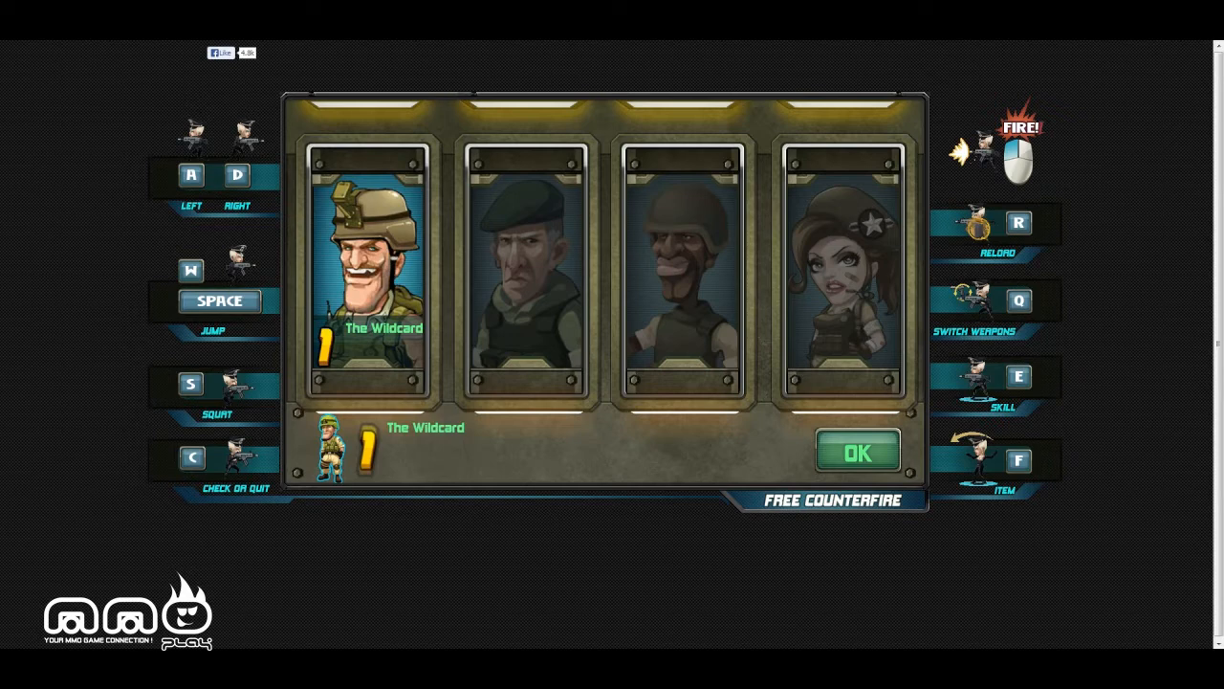
Step: Preview The Wildcard, The Veteran and The Rock, then confirm The Pepper as the soldier
{"action": "left_click", "coordinate": [525, 268]}
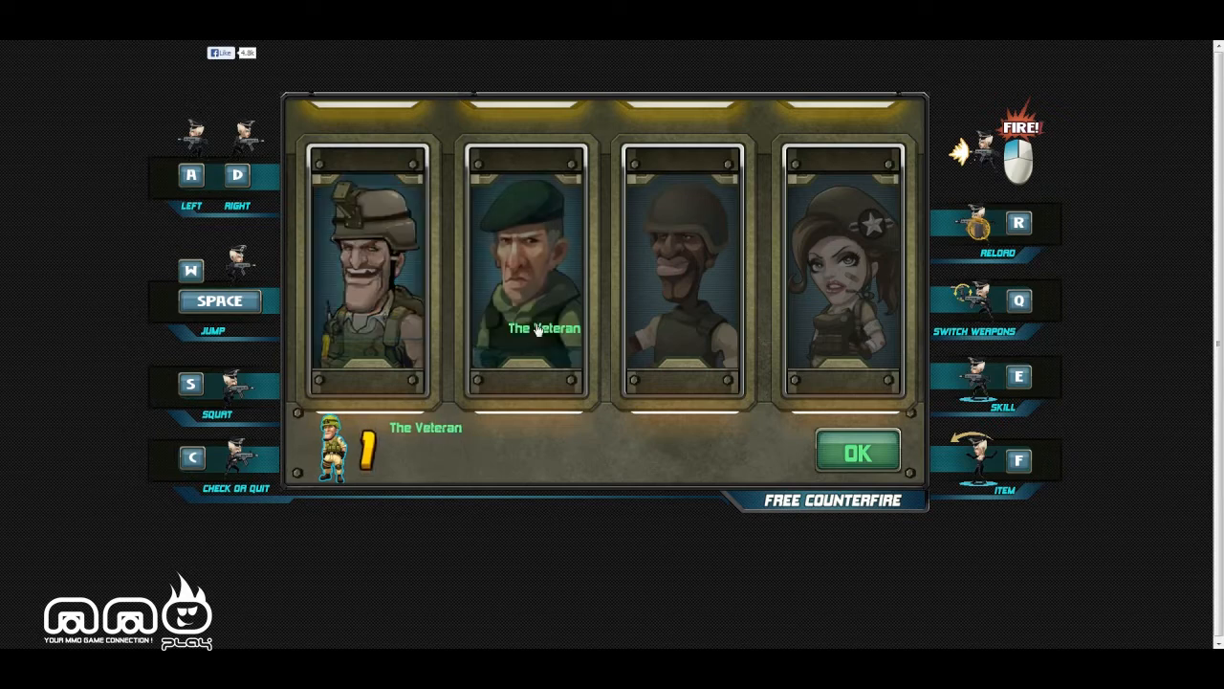
{"action": "left_click", "coordinate": [524, 267]}
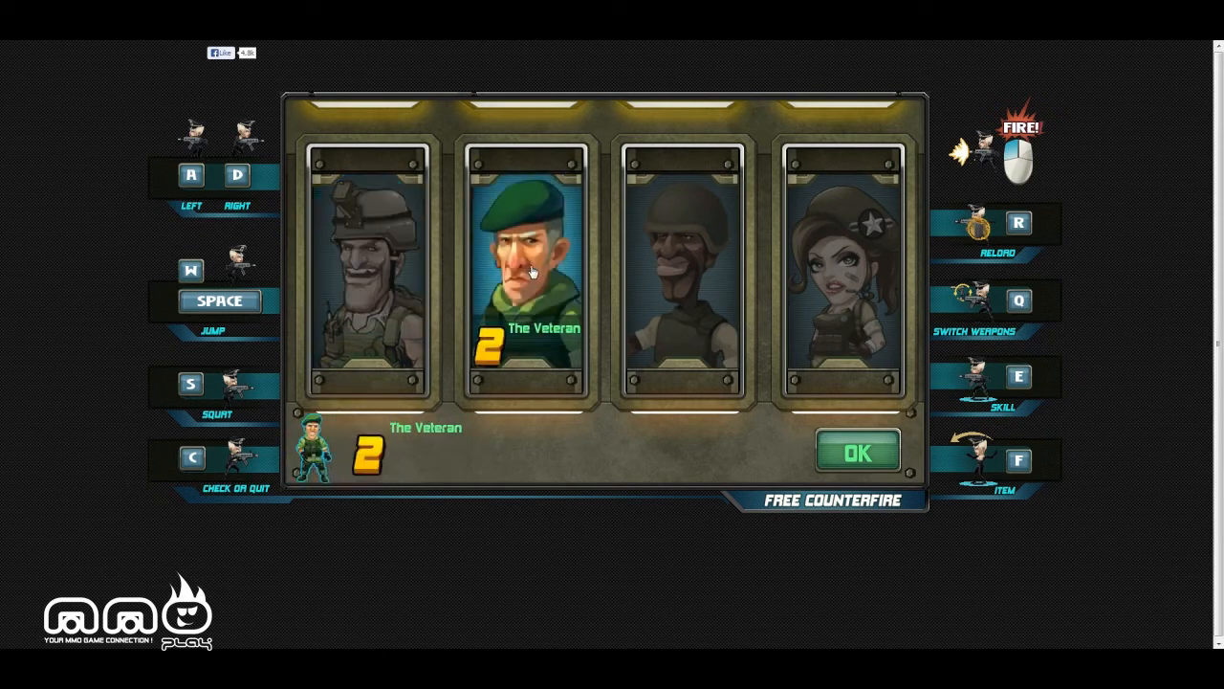
{"action": "left_click", "coordinate": [683, 273]}
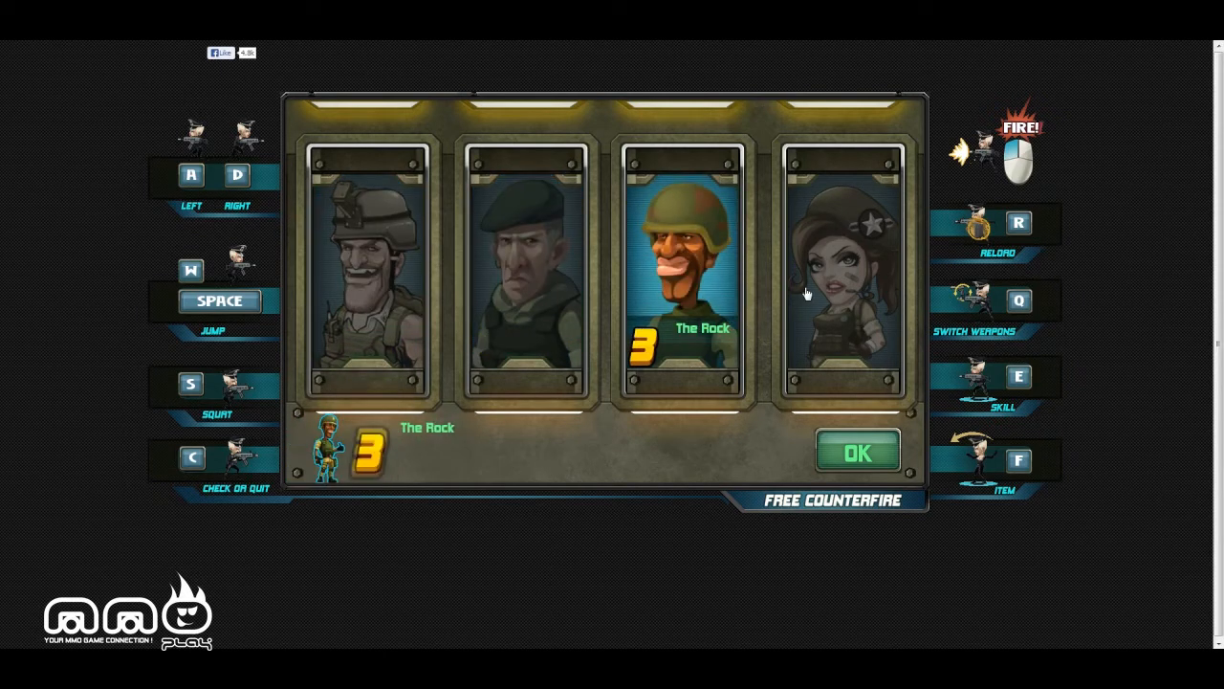
{"action": "left_click", "coordinate": [844, 278]}
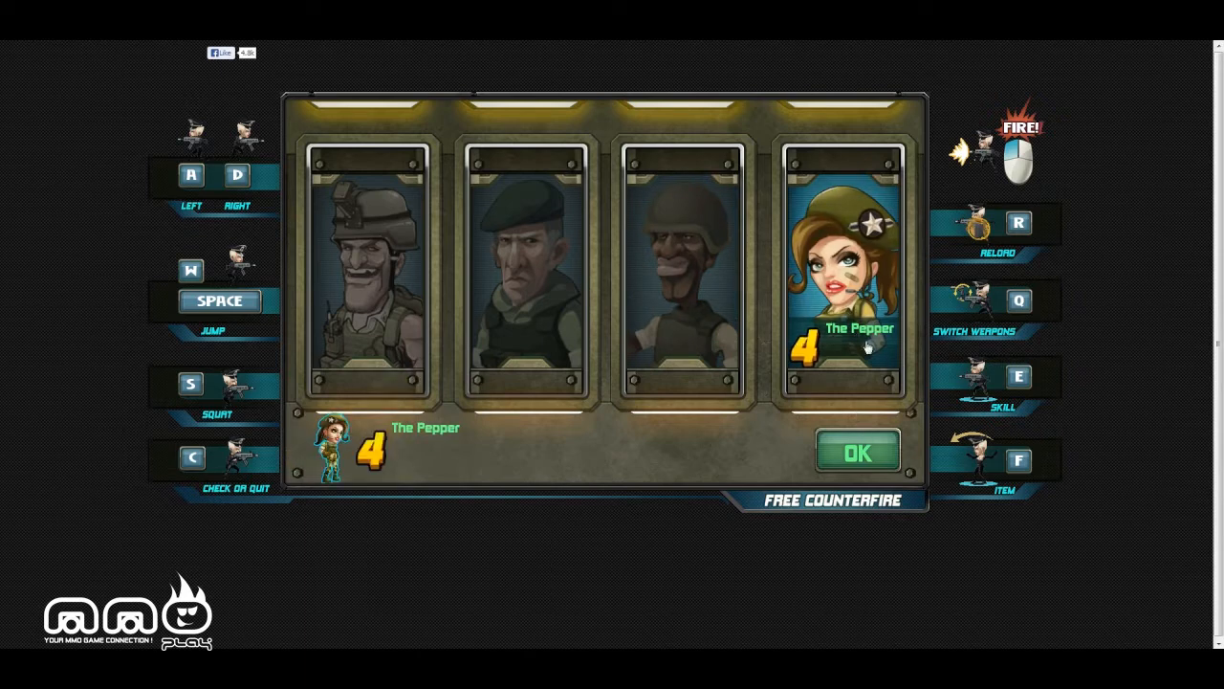
{"action": "mouse_move", "coordinate": [813, 362]}
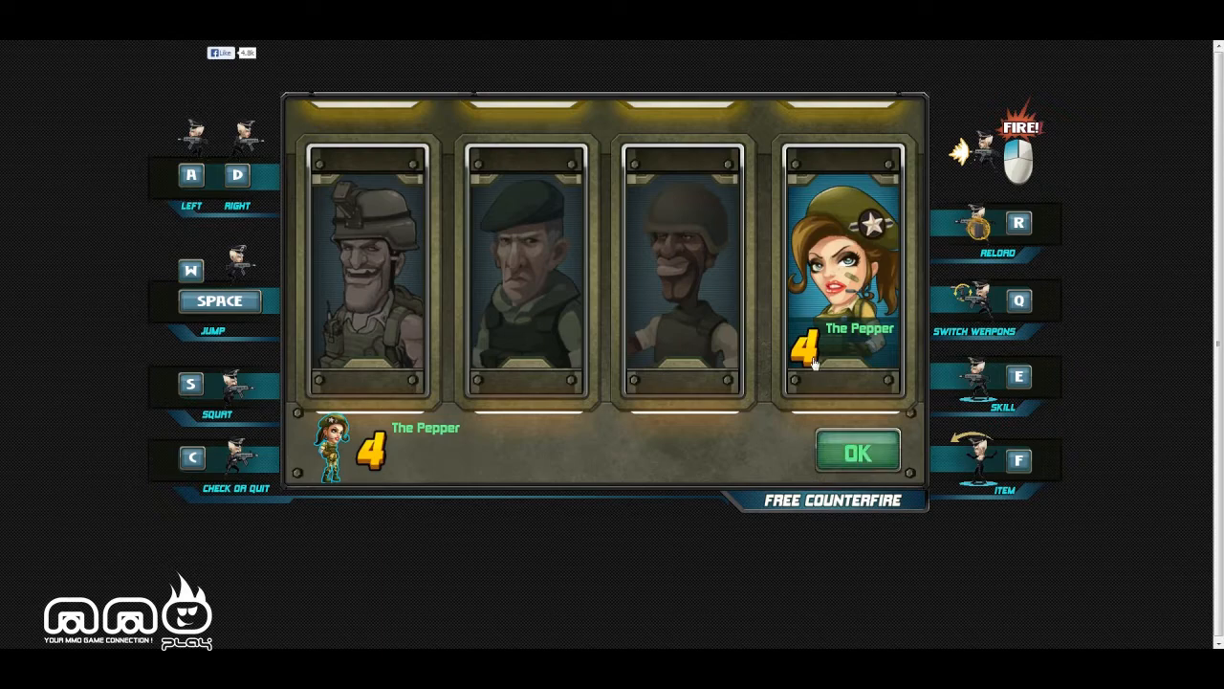
{"action": "left_click", "coordinate": [857, 452]}
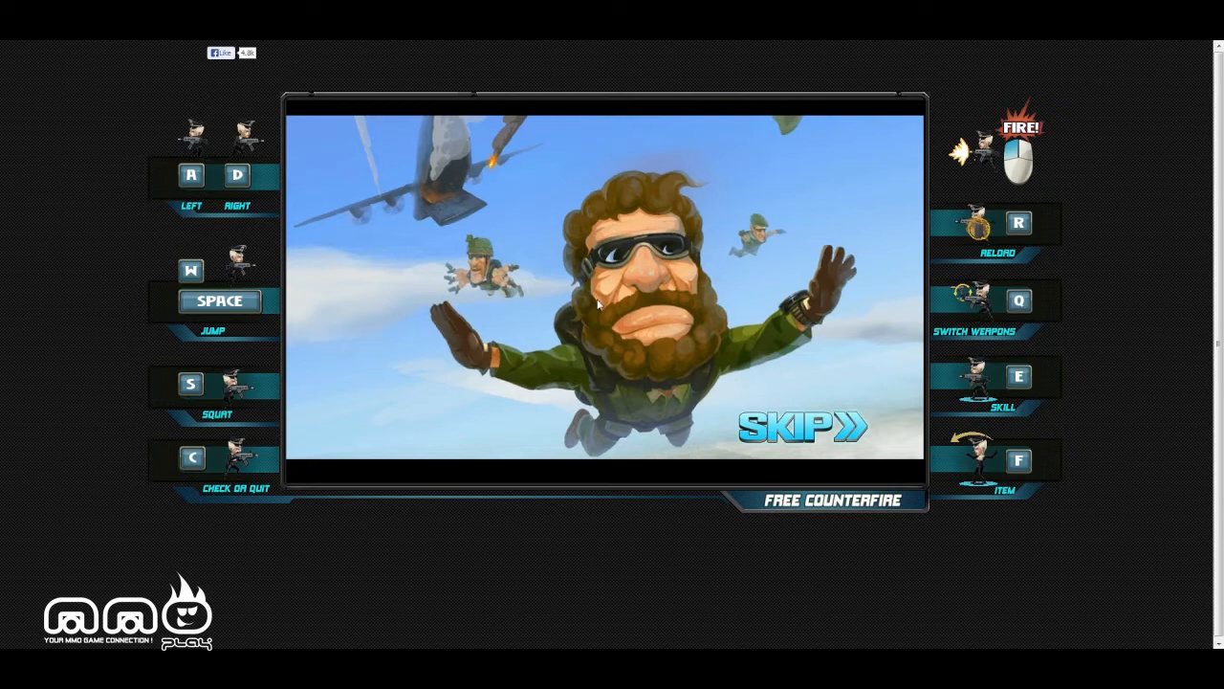
Step: Skip the paratrooper intro cutscene to load the first level
{"action": "left_click", "coordinate": [806, 427]}
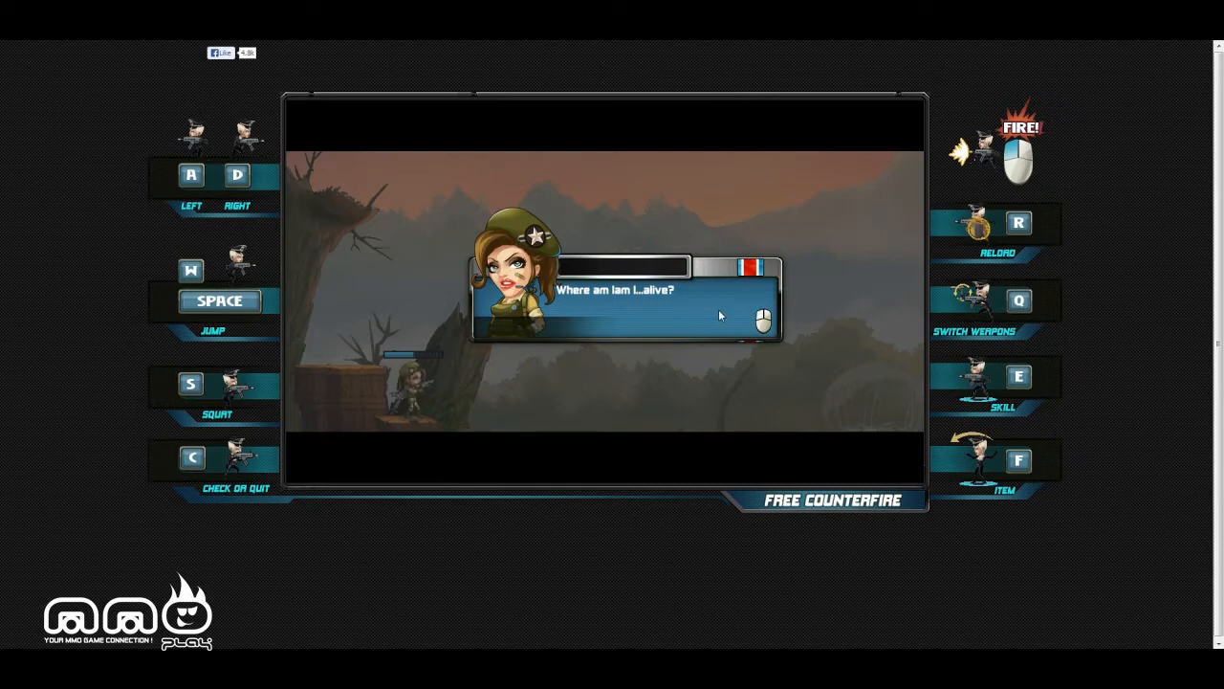
{"action": "mouse_move", "coordinate": [727, 329]}
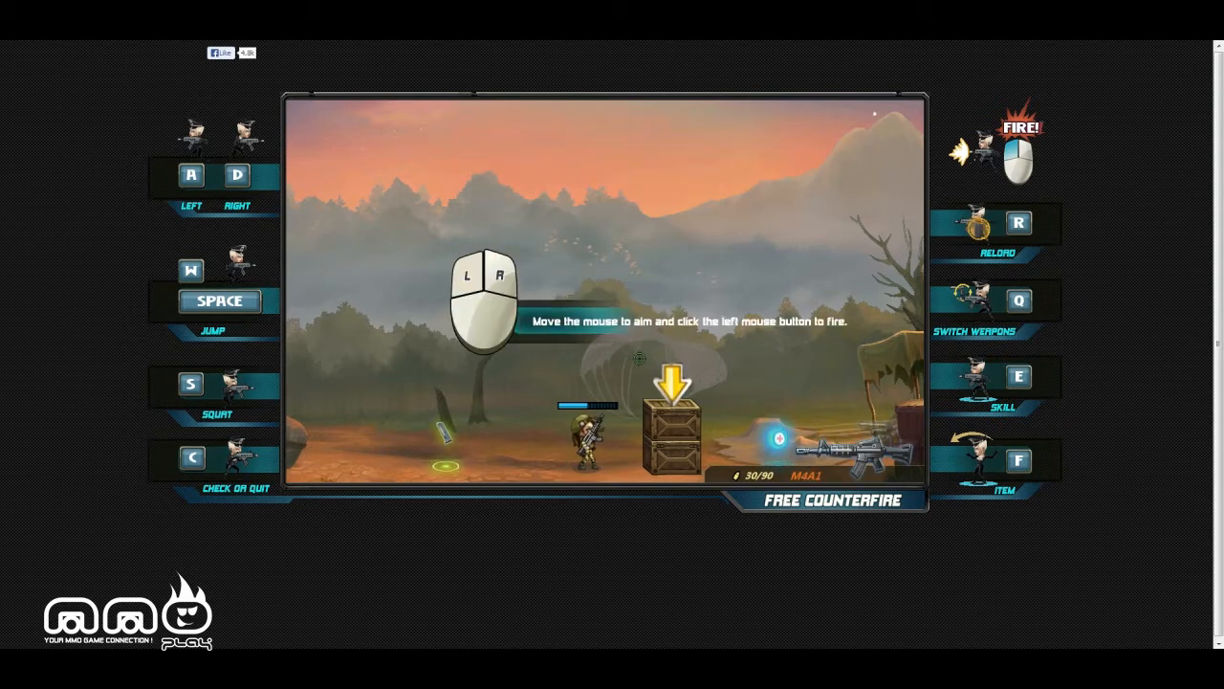
Step: Fire twice at the crate under the yellow arrow
{"action": "left_click", "coordinate": [636, 358]}
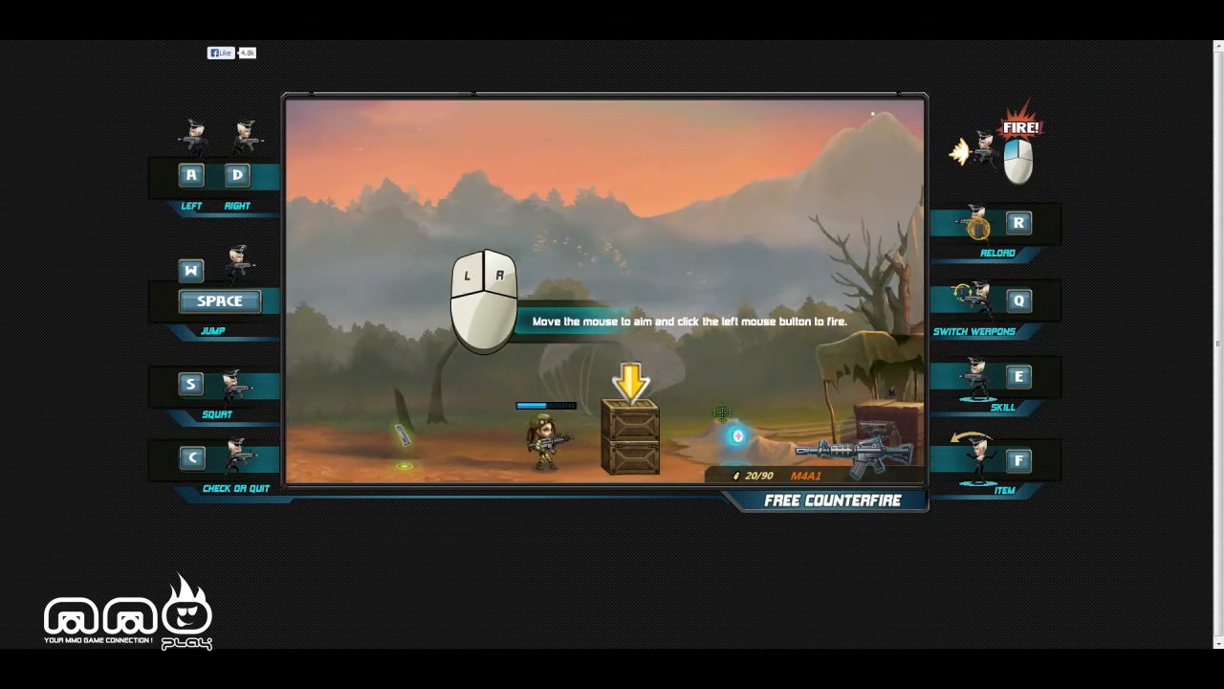
{"action": "left_click", "coordinate": [732, 438]}
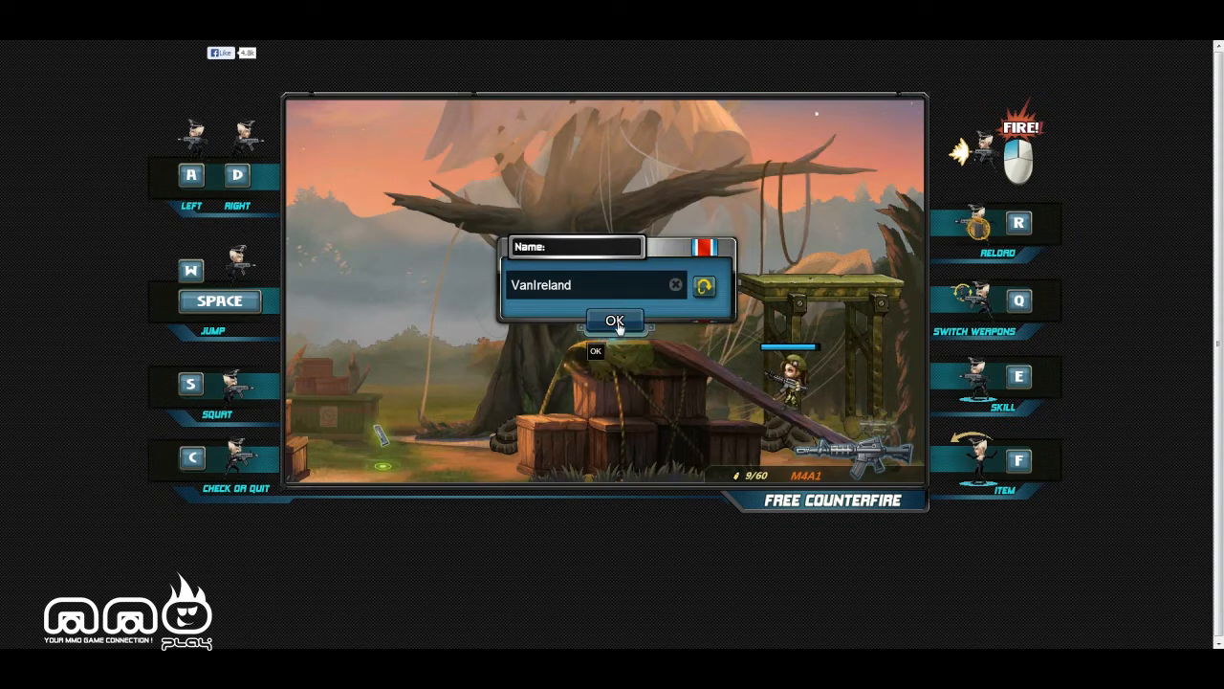
Step: Confirm the name VanIreland and shoot the Terrorist in the Prologue mission
{"action": "left_click", "coordinate": [614, 319]}
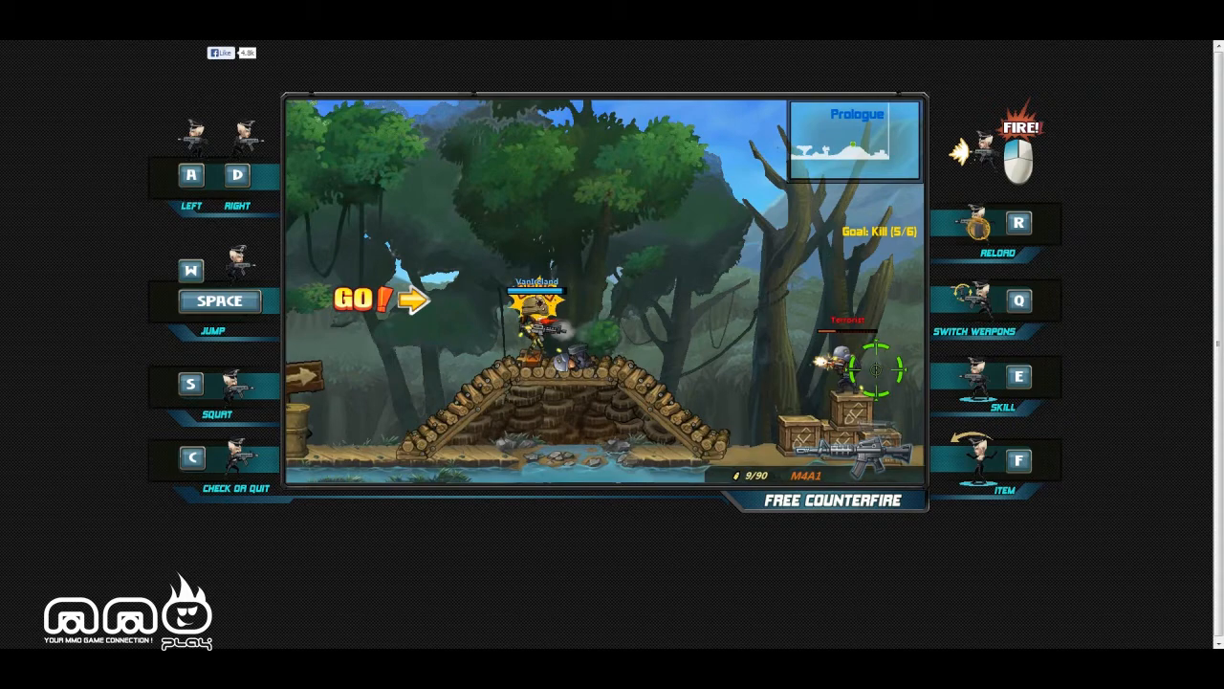
{"action": "left_click", "coordinate": [876, 370]}
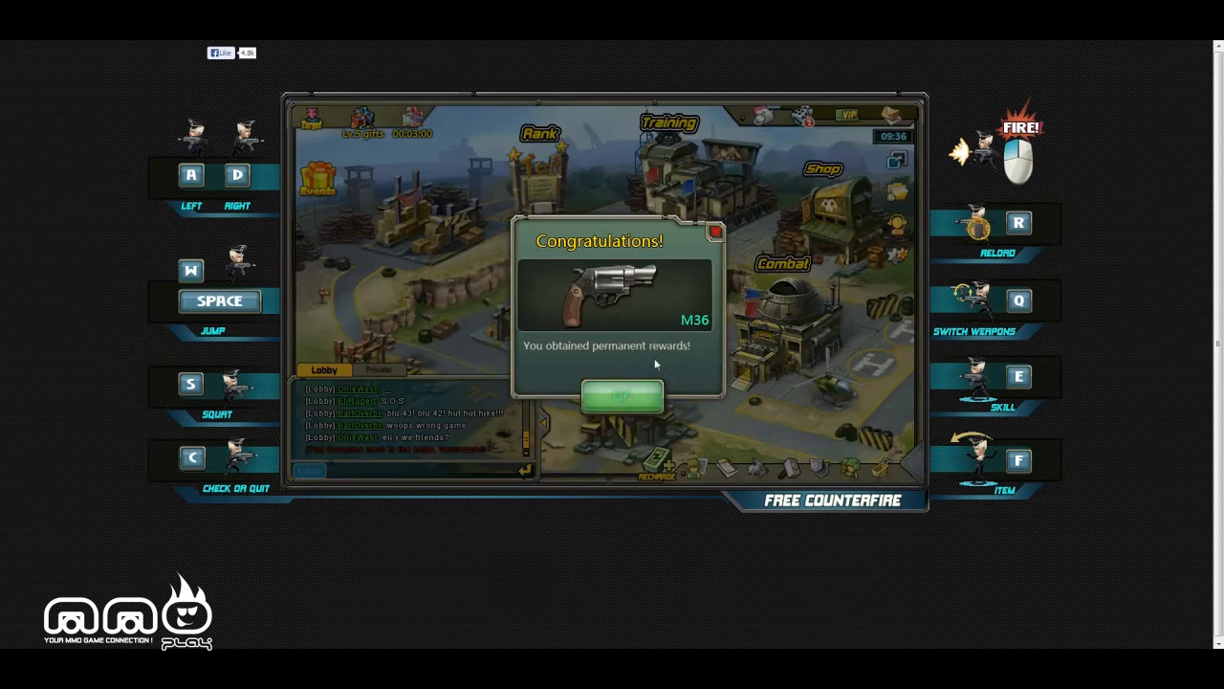
Step: Accept the M36 pistol from the Congratulations reward dialog
{"action": "left_click", "coordinate": [620, 396]}
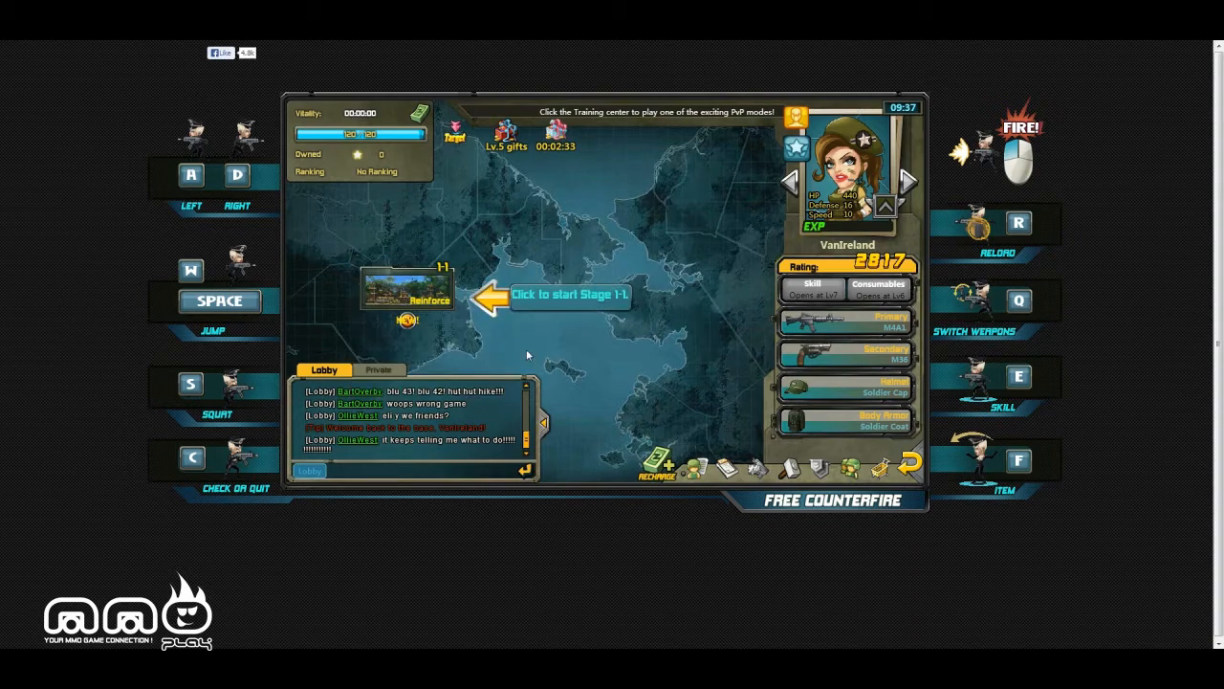
Step: Open the Stage 1-1 Reinforce marker and start it on Easy
{"action": "left_click", "coordinate": [408, 292]}
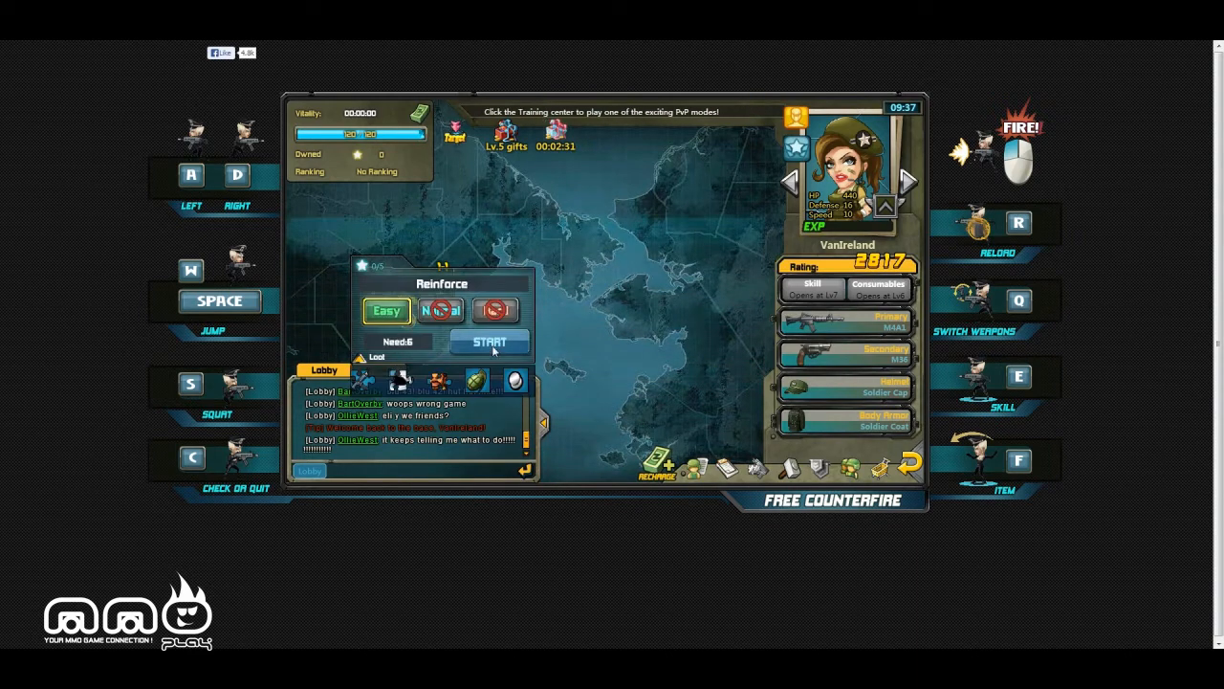
{"action": "left_click", "coordinate": [489, 342]}
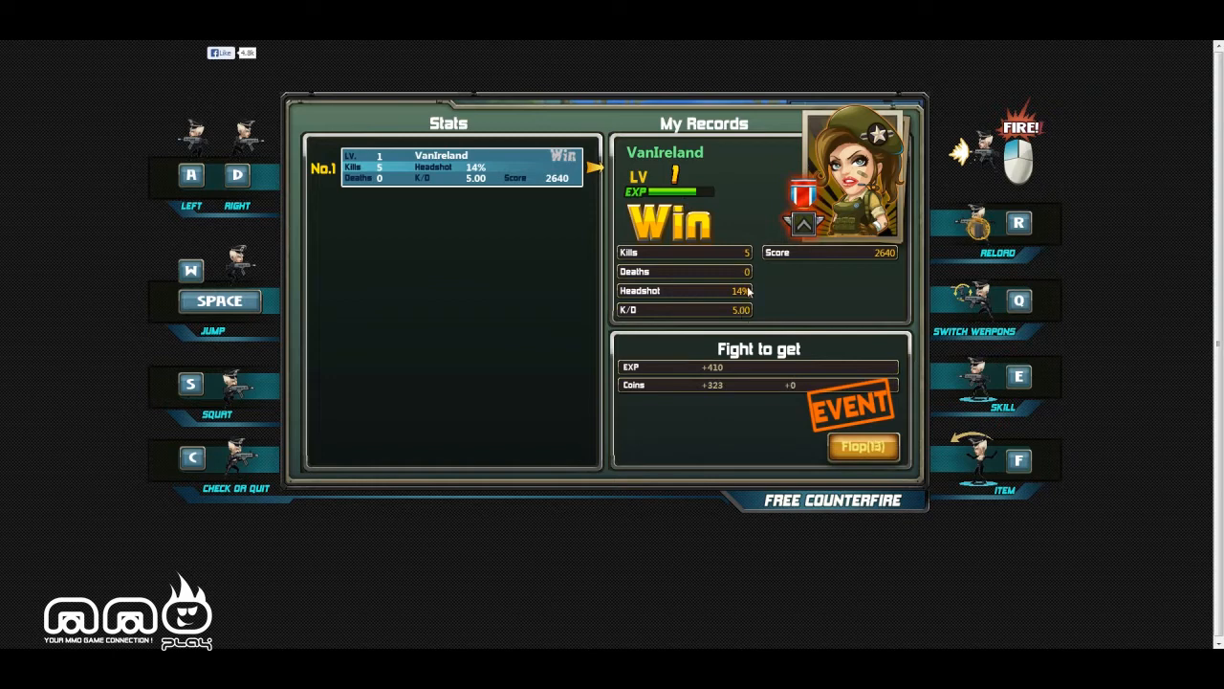
{"action": "mouse_move", "coordinate": [715, 300]}
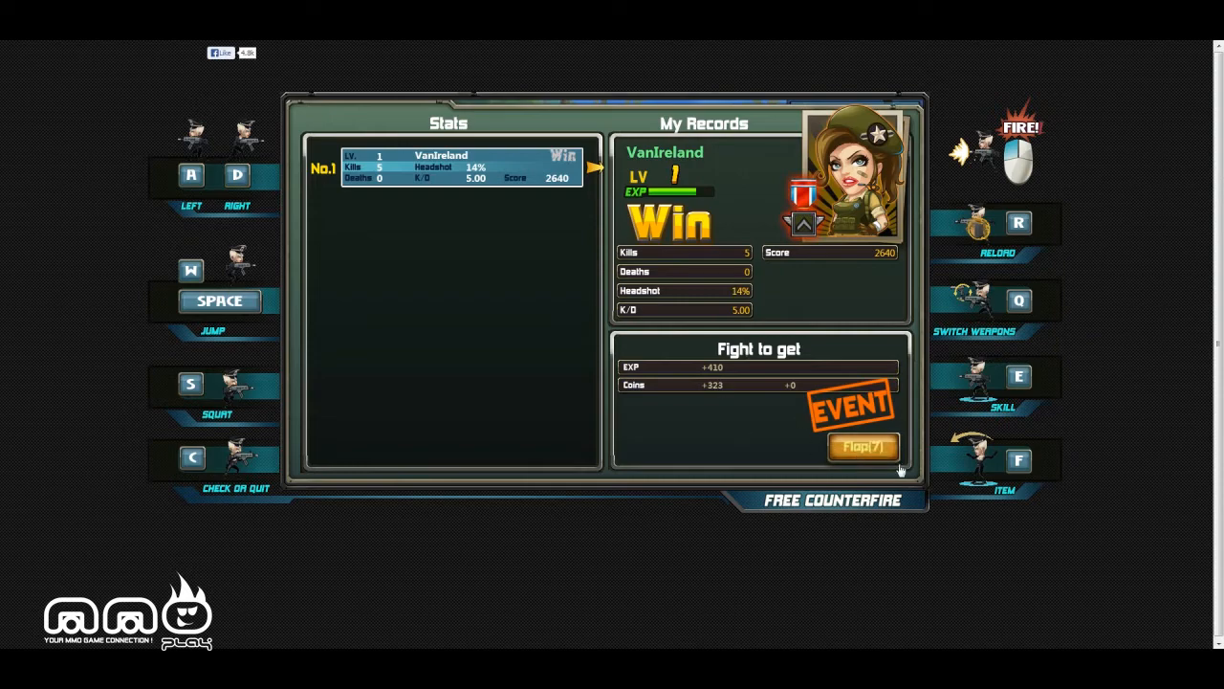
Step: Flop for a bonus reward draw after the 5-kill, 2640-point win
{"action": "left_click", "coordinate": [862, 446]}
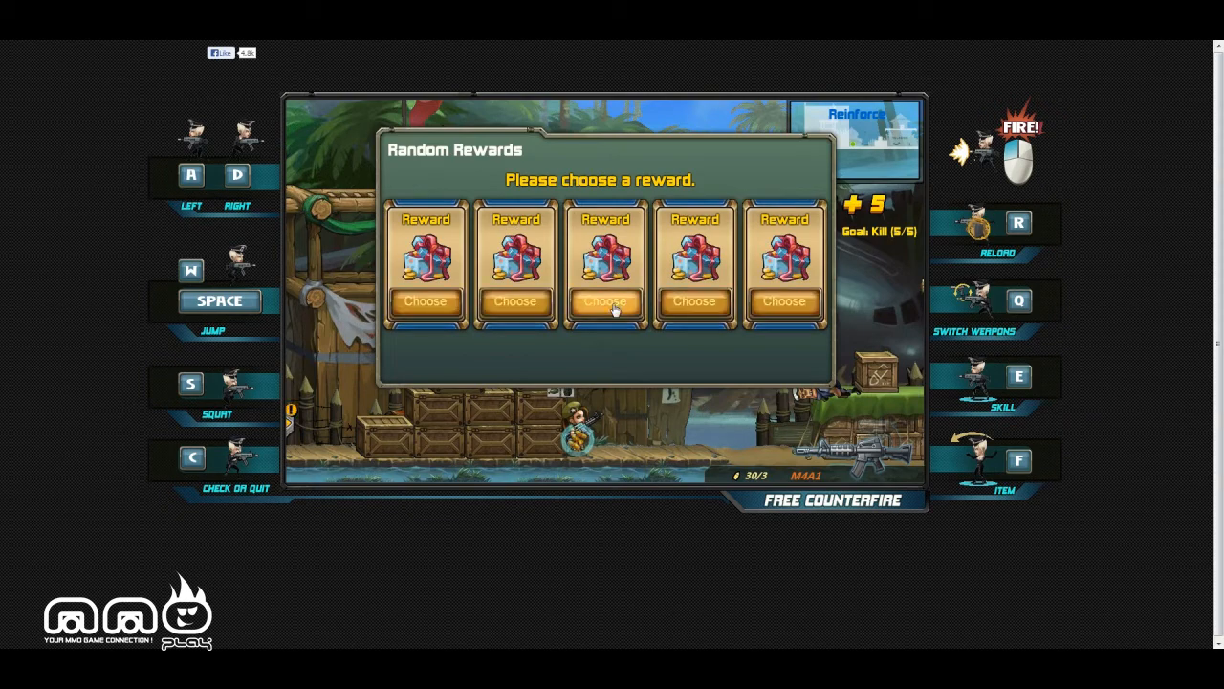
Step: Choose a reward box yielding two grenades and return to the world map
{"action": "left_click", "coordinate": [605, 301]}
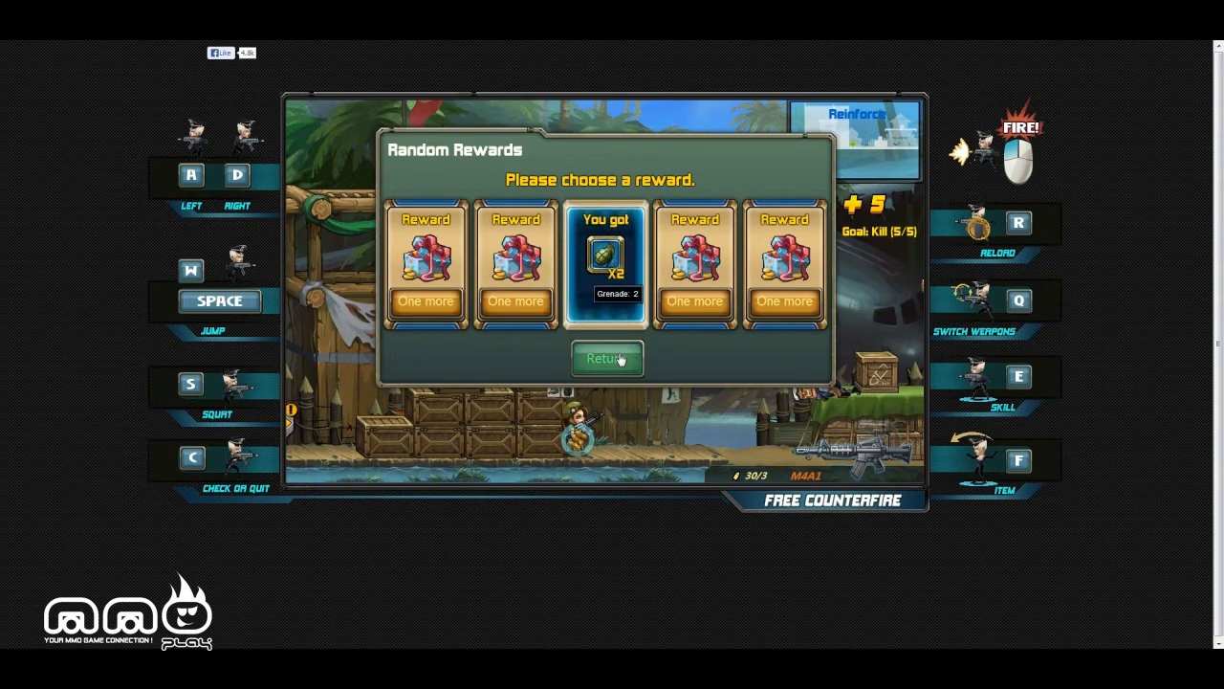
{"action": "left_click", "coordinate": [606, 359]}
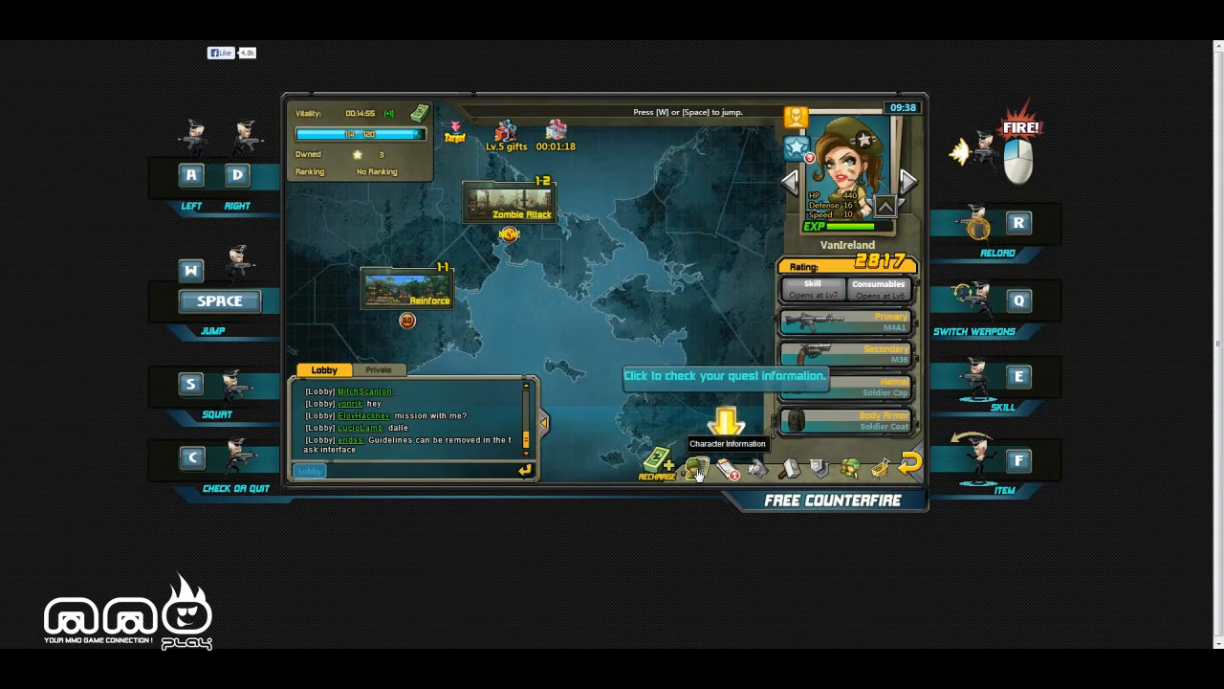
Step: View VanIreland's info and Weapons tab, dismiss the SPAS-12 unlock, and start Zombie Attack
{"action": "left_click", "coordinate": [697, 468]}
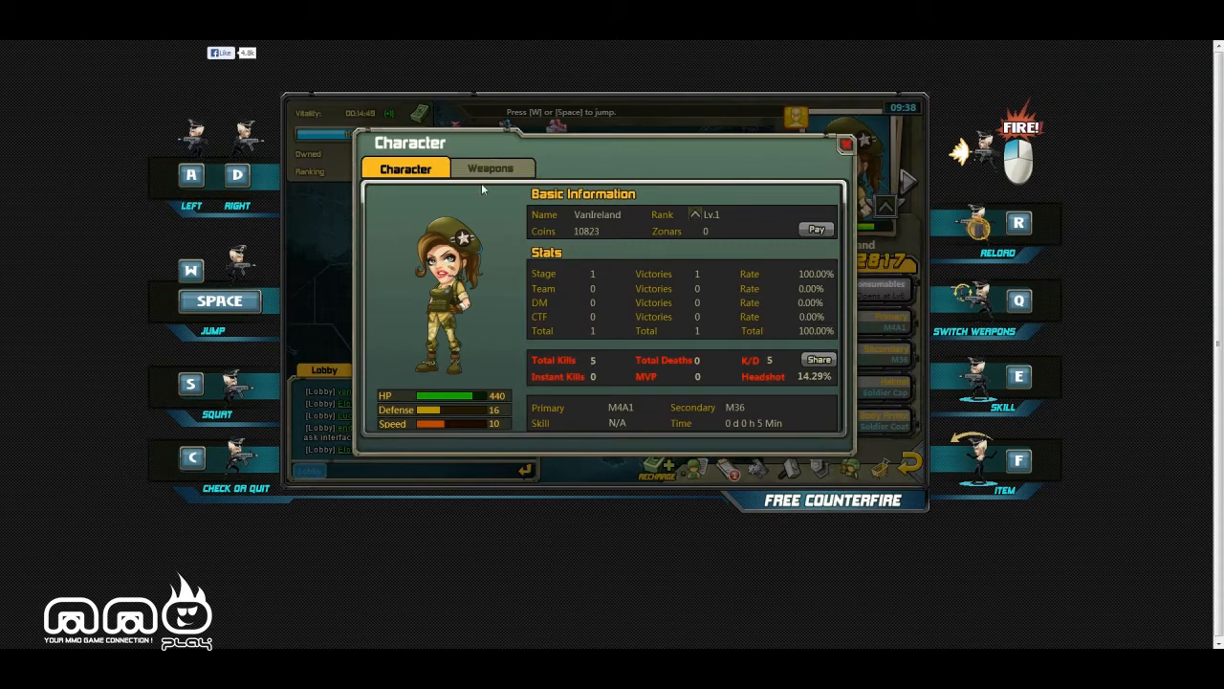
{"action": "mouse_move", "coordinate": [515, 343]}
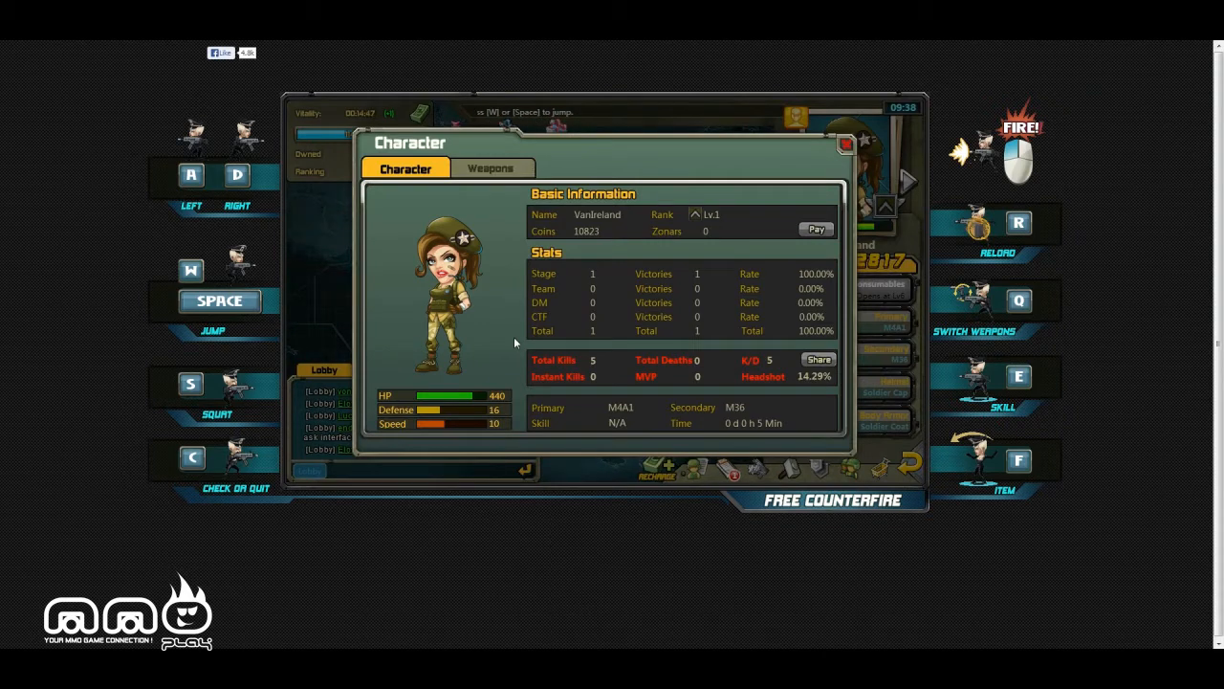
{"action": "mouse_move", "coordinate": [583, 237]}
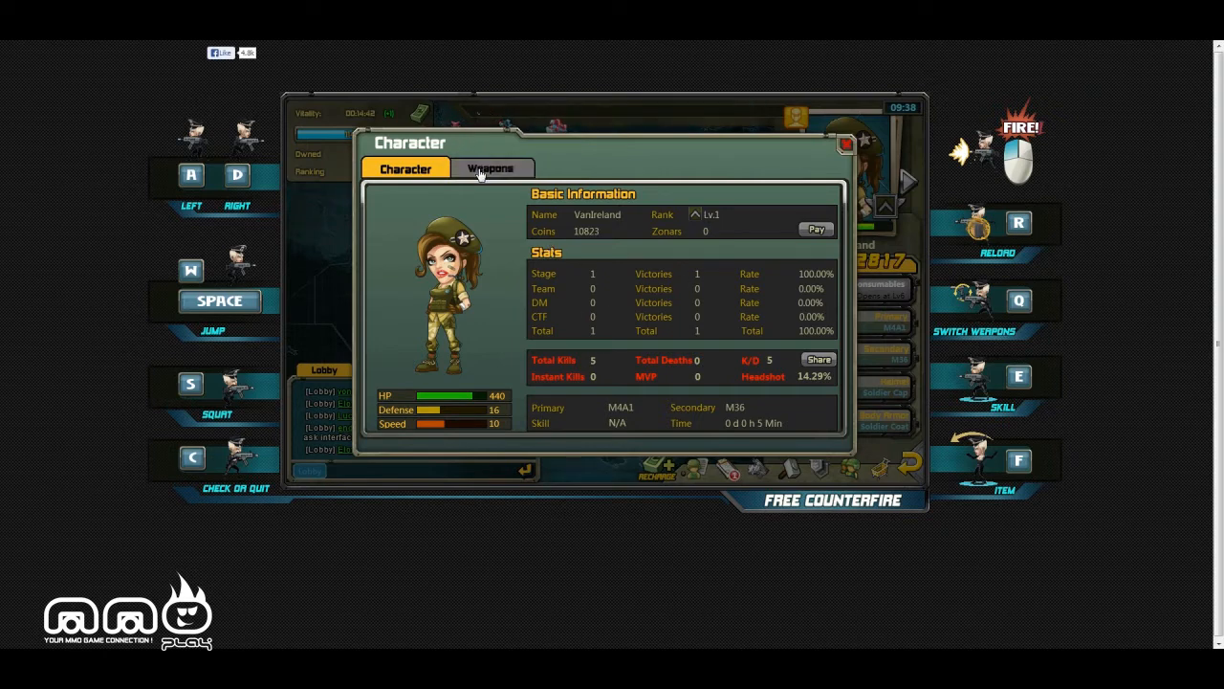
{"action": "left_click", "coordinate": [491, 168]}
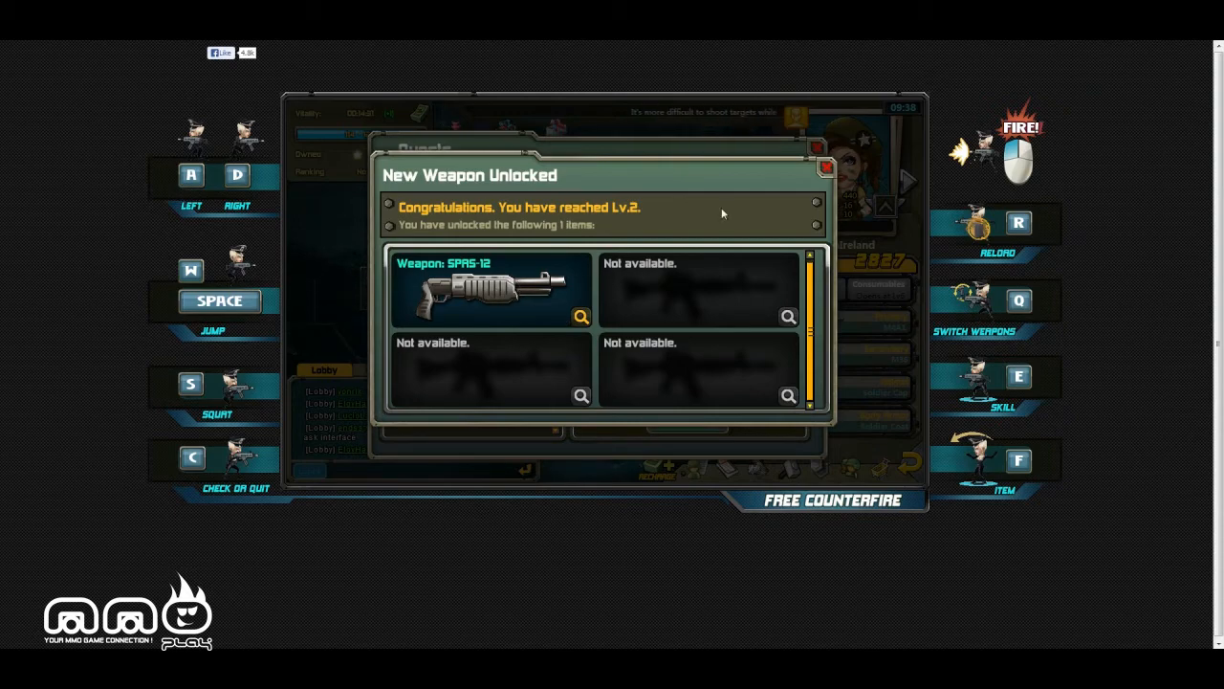
{"action": "left_click", "coordinate": [825, 164]}
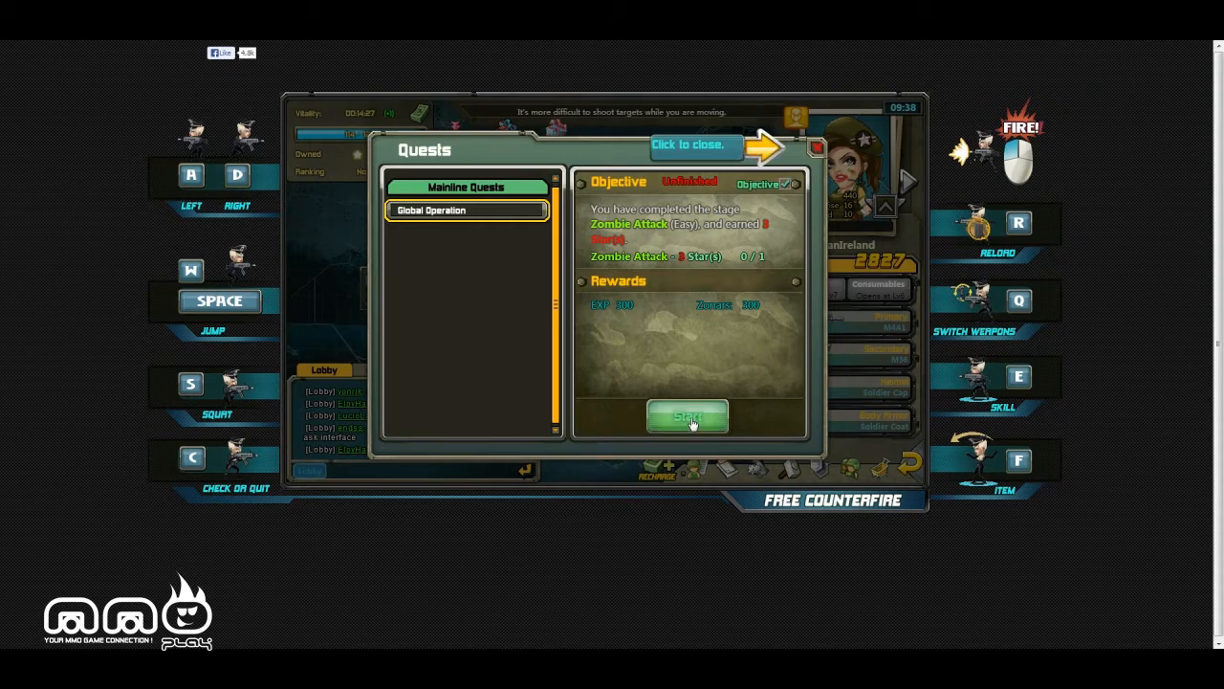
{"action": "left_click", "coordinate": [687, 416]}
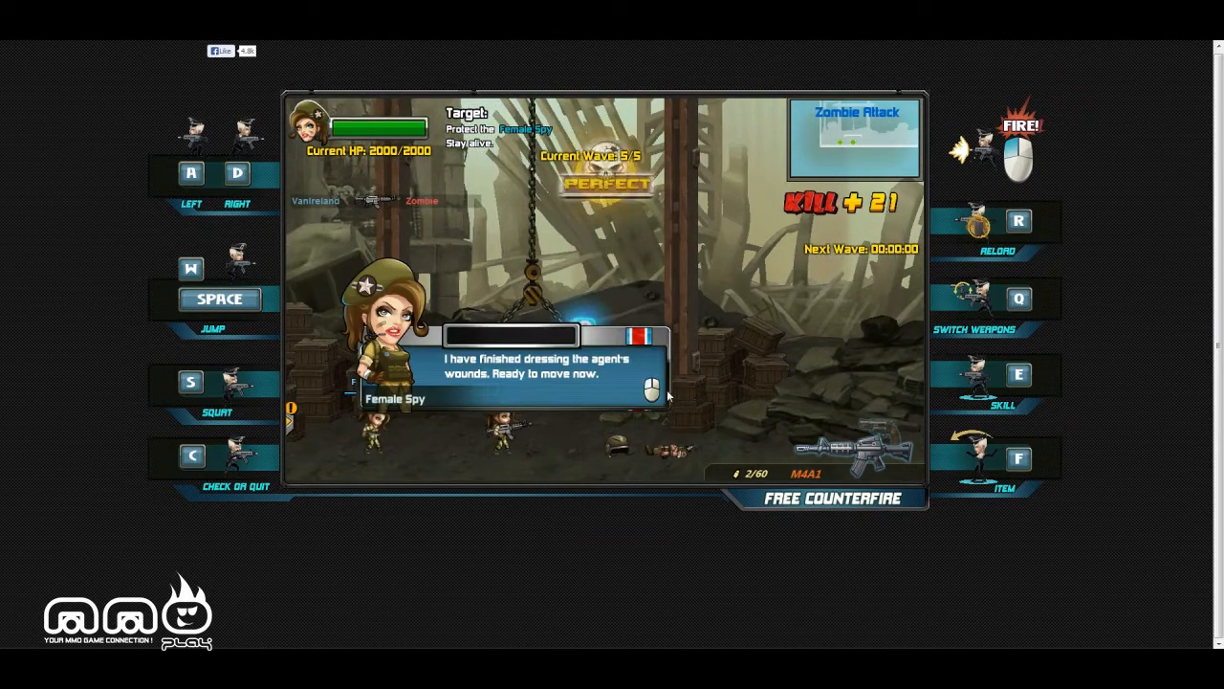
Step: Continue past the Female Spy's message after clearing the final zombie wave
{"action": "left_click", "coordinate": [652, 387]}
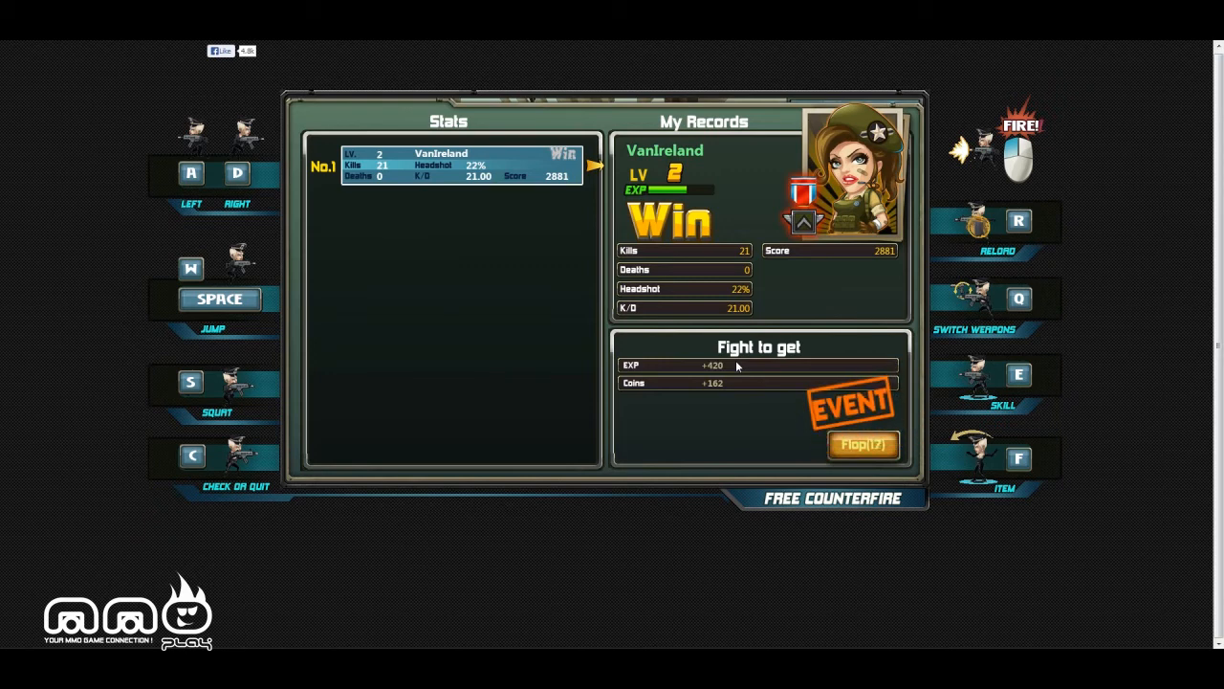
Step: Let the Zombie Attack tally finish at +324 coins, then continue to the Random Rewards boxes
{"action": "left_click", "coordinate": [861, 444]}
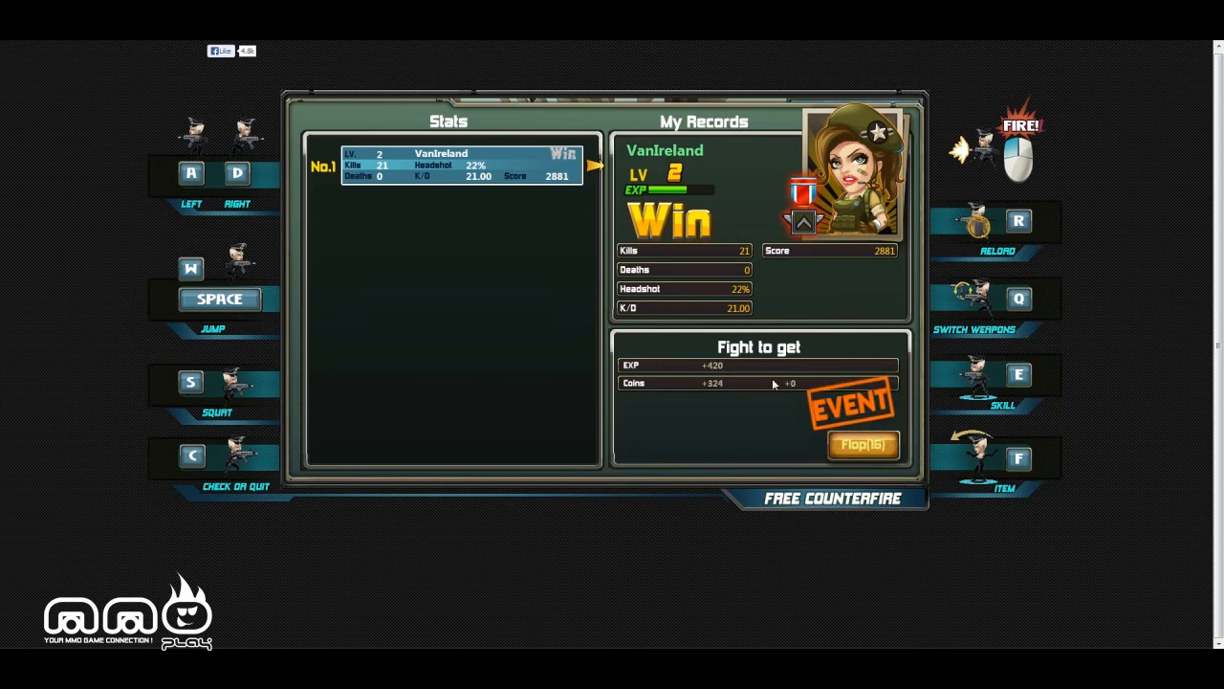
{"action": "left_click", "coordinate": [863, 445]}
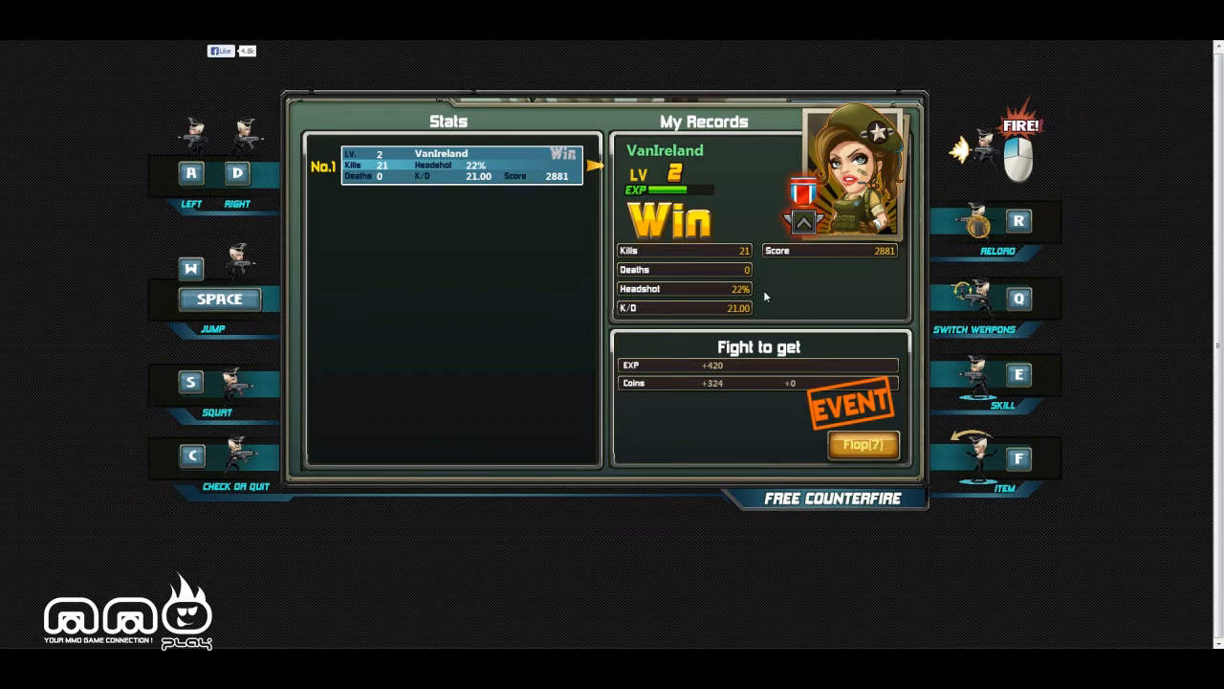
{"action": "mouse_move", "coordinate": [839, 455]}
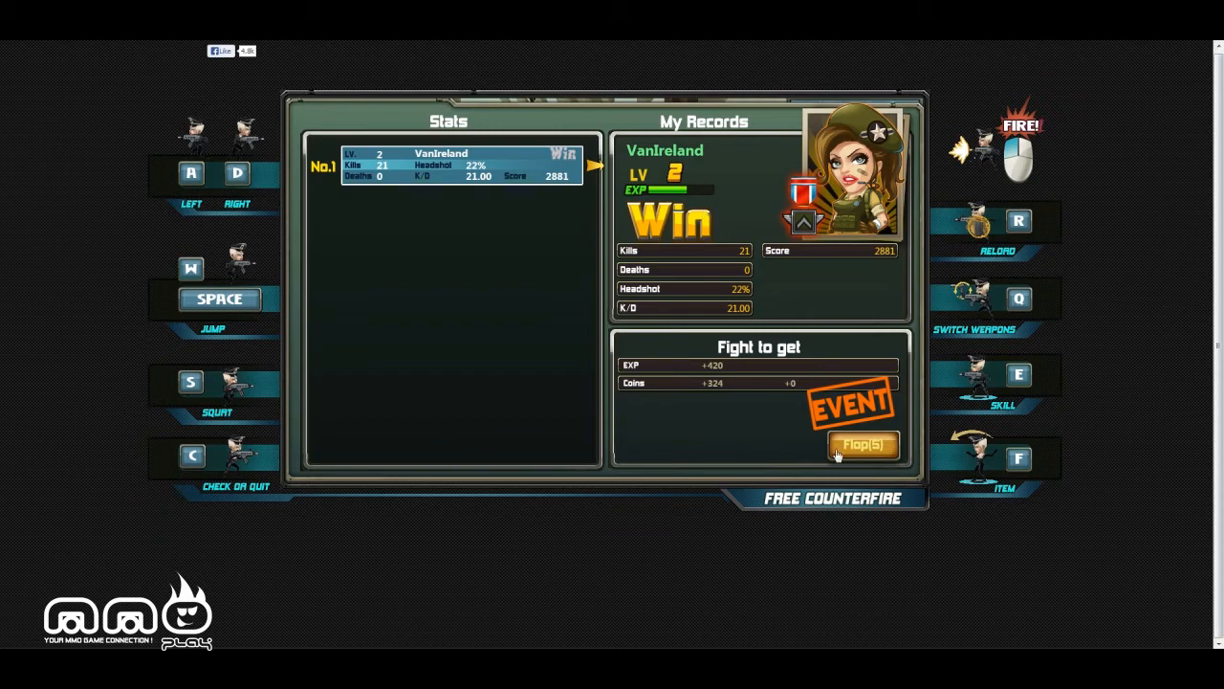
{"action": "left_click", "coordinate": [863, 444]}
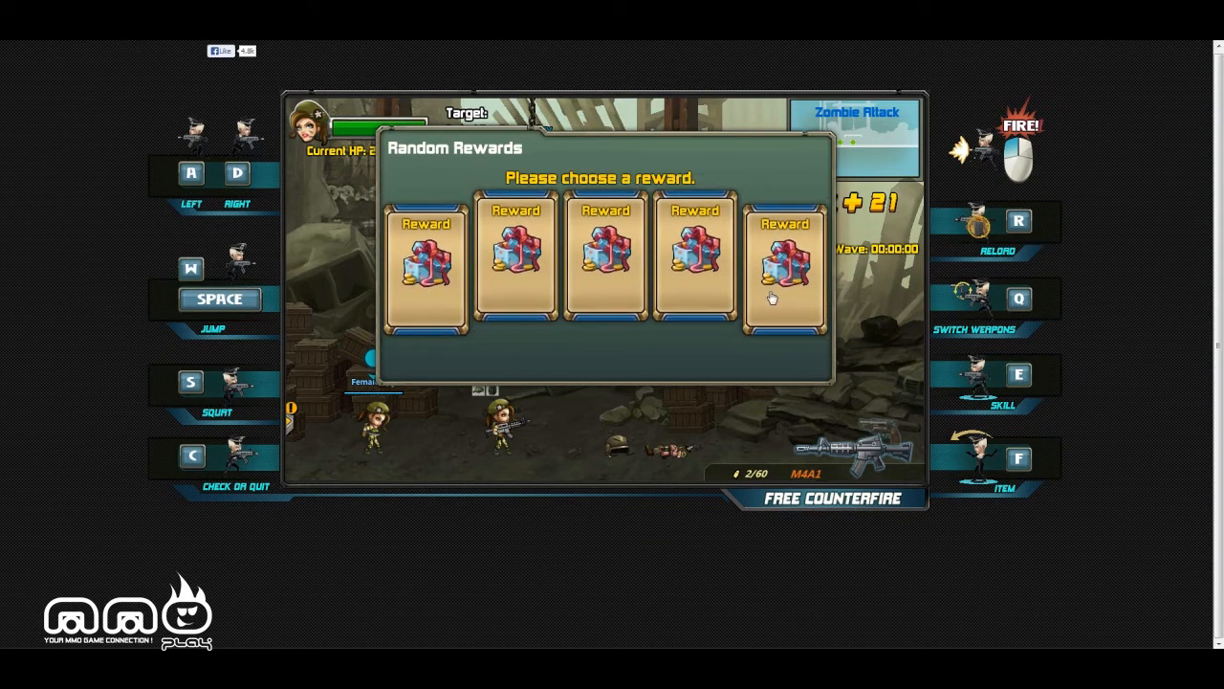
Step: Reveal the last reward box's item, then return to the world map
{"action": "left_click", "coordinate": [785, 267]}
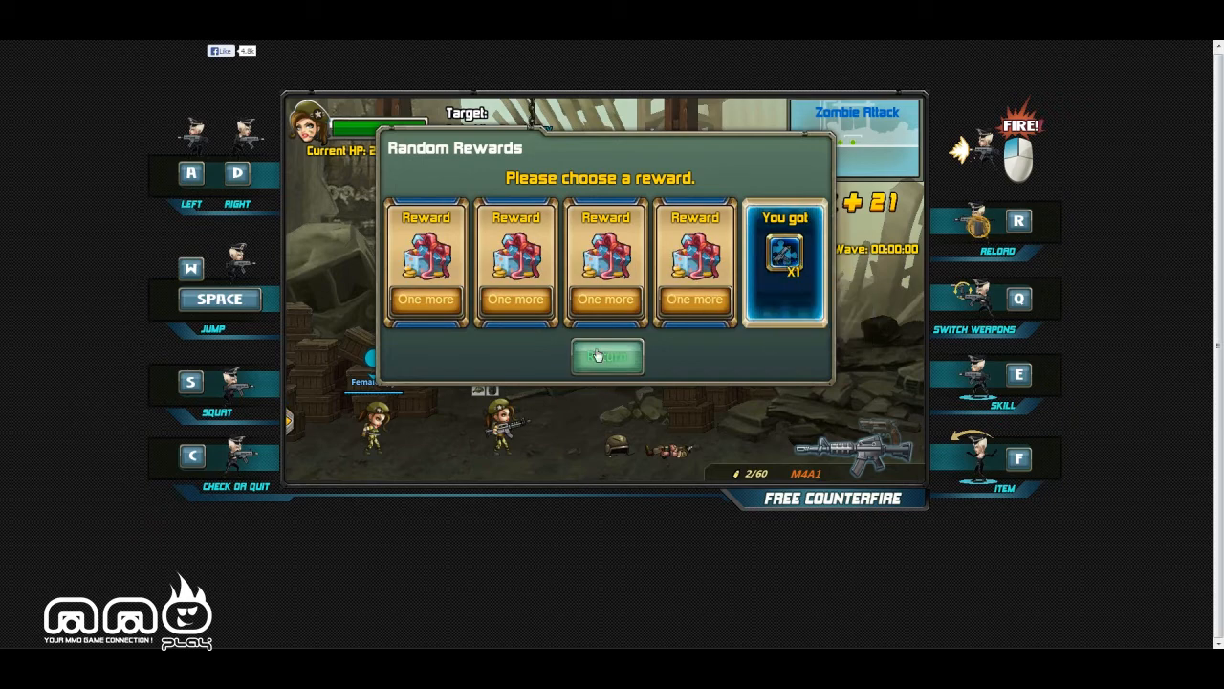
{"action": "left_click", "coordinate": [606, 357]}
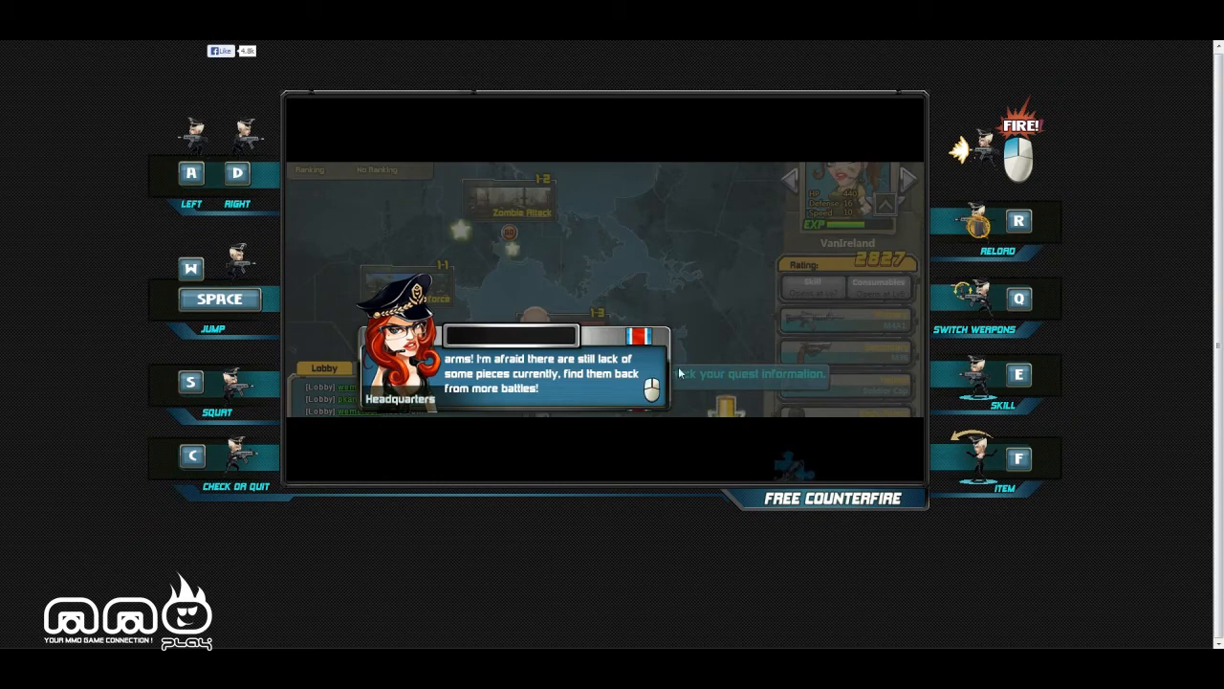